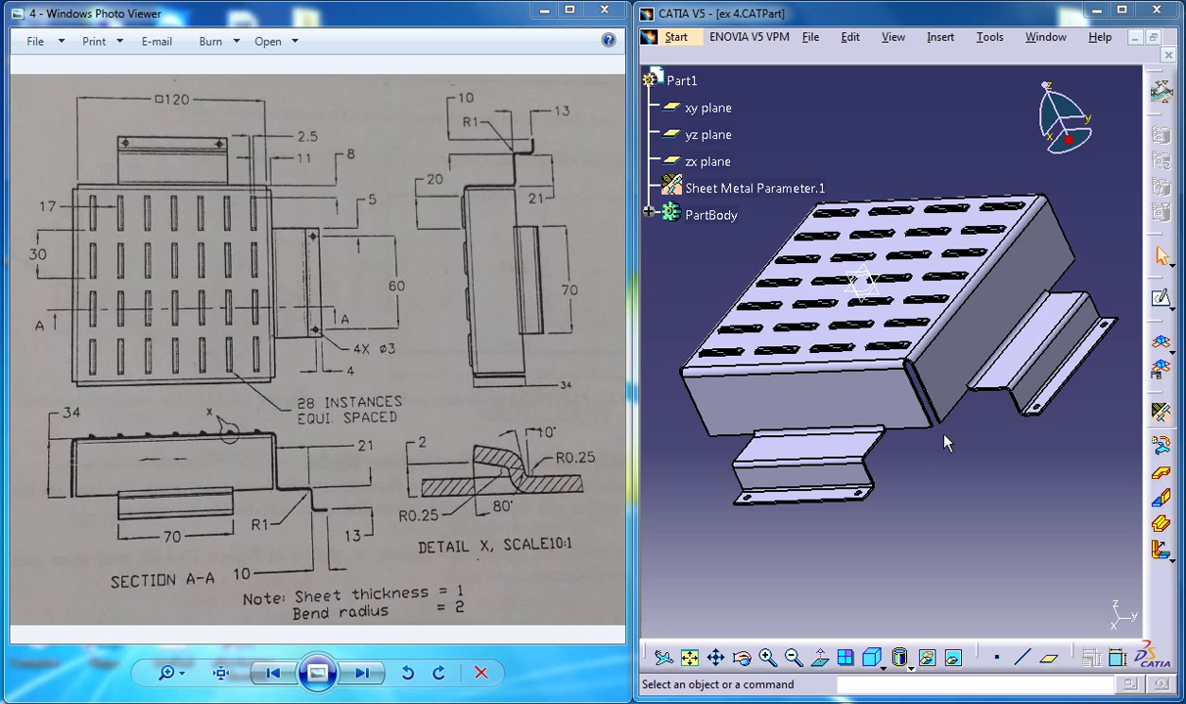
Switch to the Tut Sheet metal ex 4 part via the Window list and zoom out to see the whole part
{"action": "left_click", "coordinate": [712, 213]}
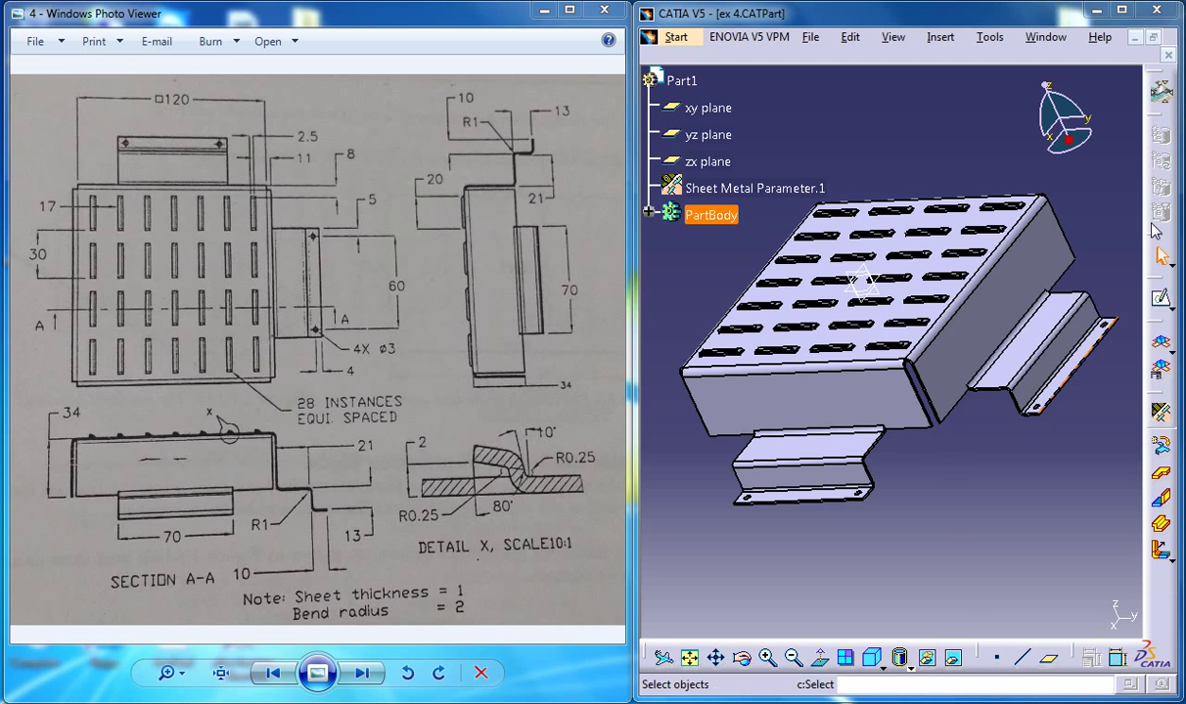
{"action": "left_click", "coordinate": [1044, 35]}
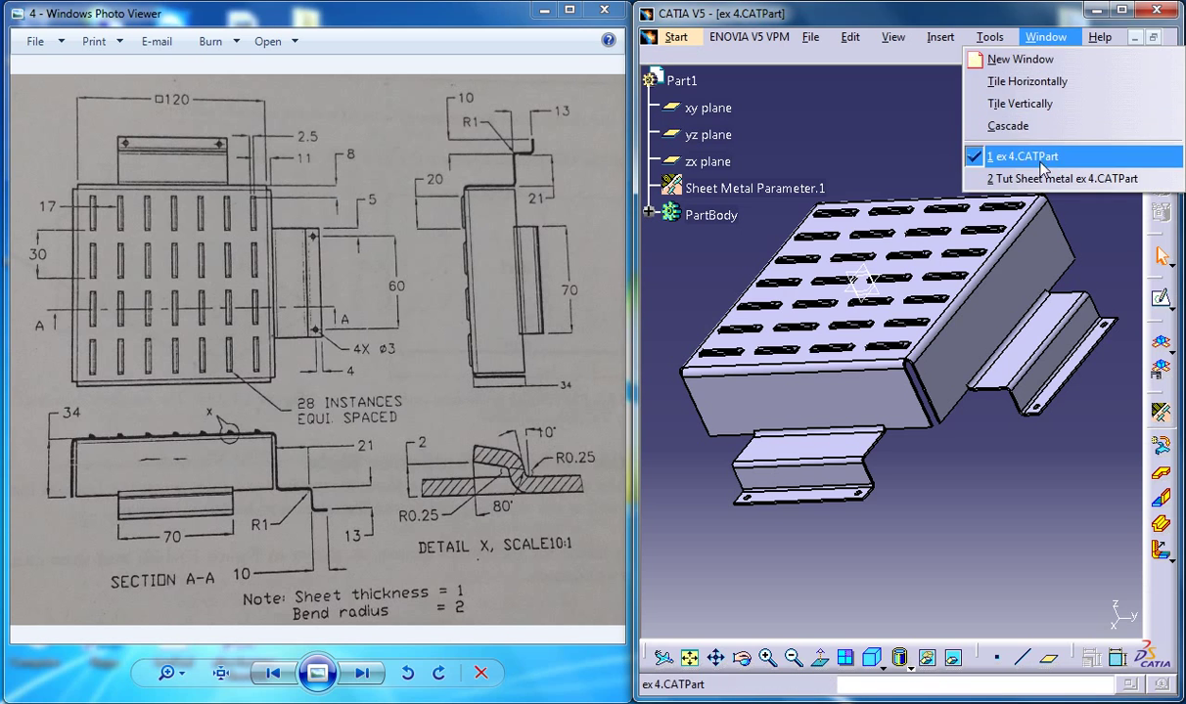
{"action": "left_click", "coordinate": [1065, 180]}
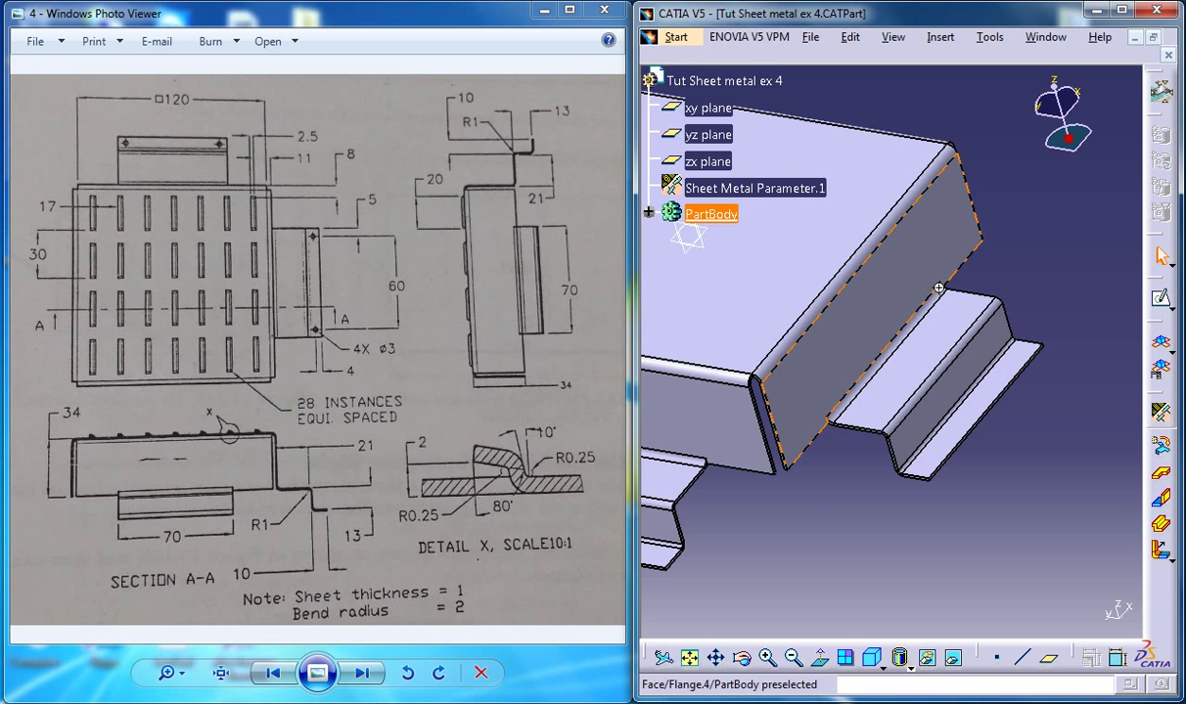
{"action": "left_click_drag", "start_coordinate": [939, 288], "coordinate": [982, 401]}
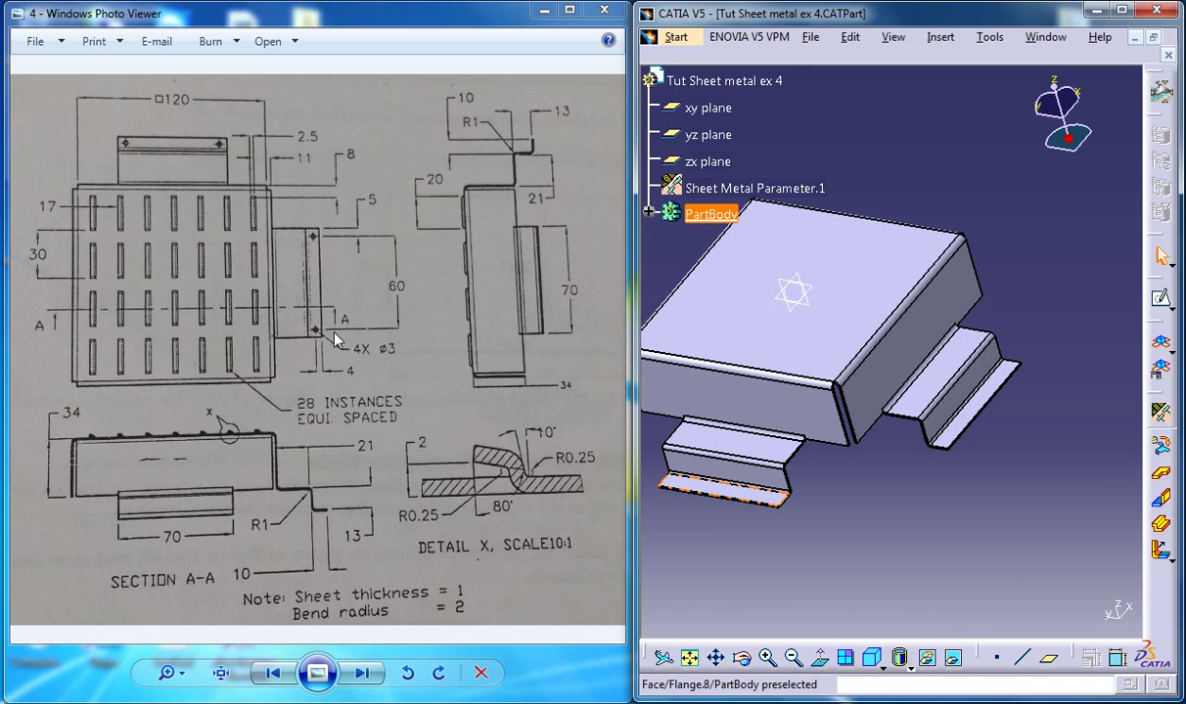
{"action": "mouse_move", "coordinate": [311, 315]}
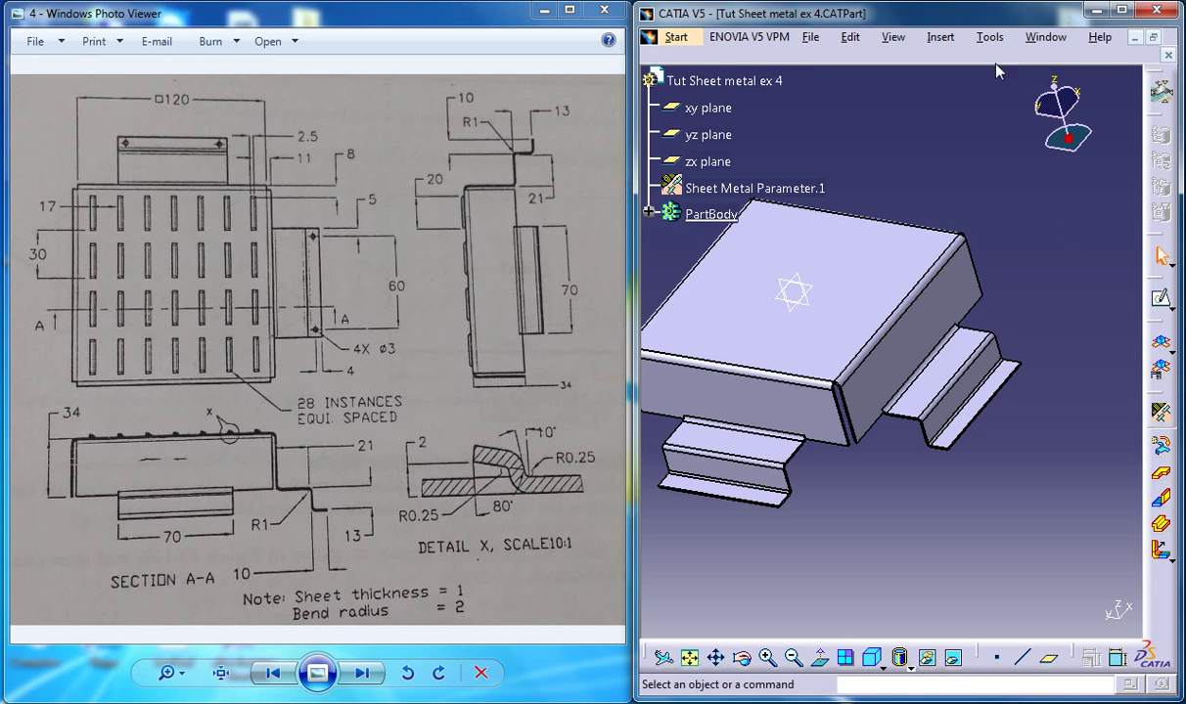
Start a hole on the bottom flange and dimension its centre point 4 mm and 5 mm from the flange edges
{"action": "left_click", "coordinate": [939, 37]}
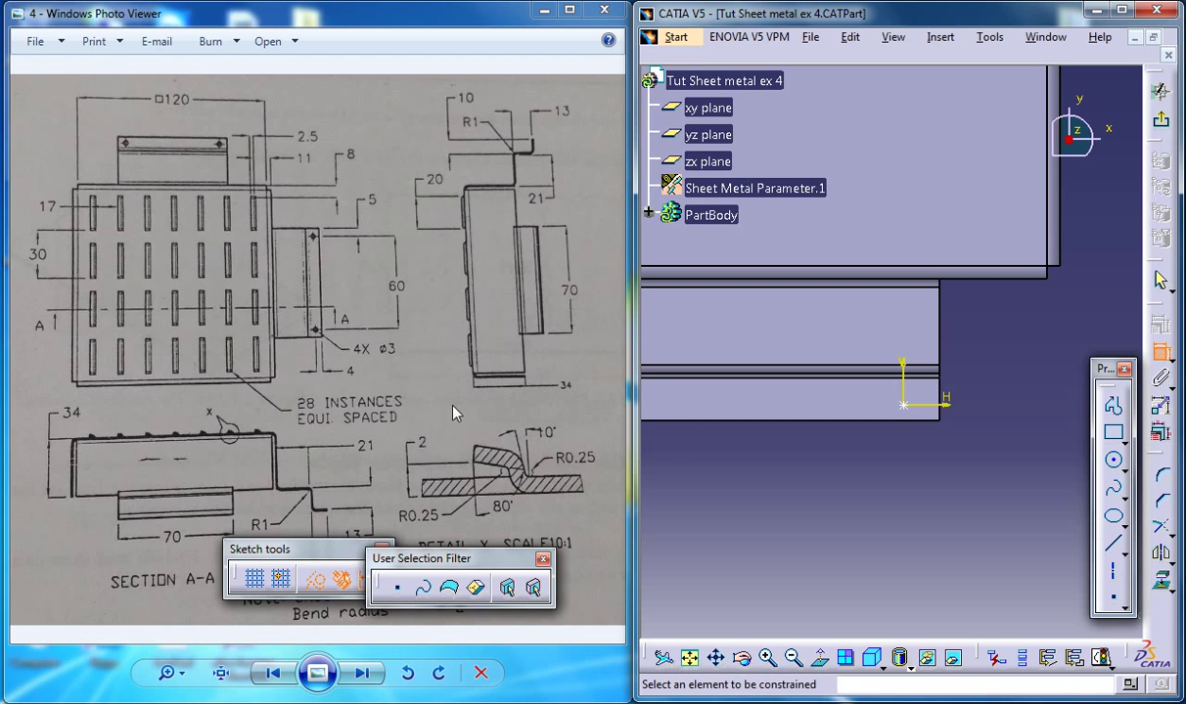
{"action": "mouse_move", "coordinate": [936, 456]}
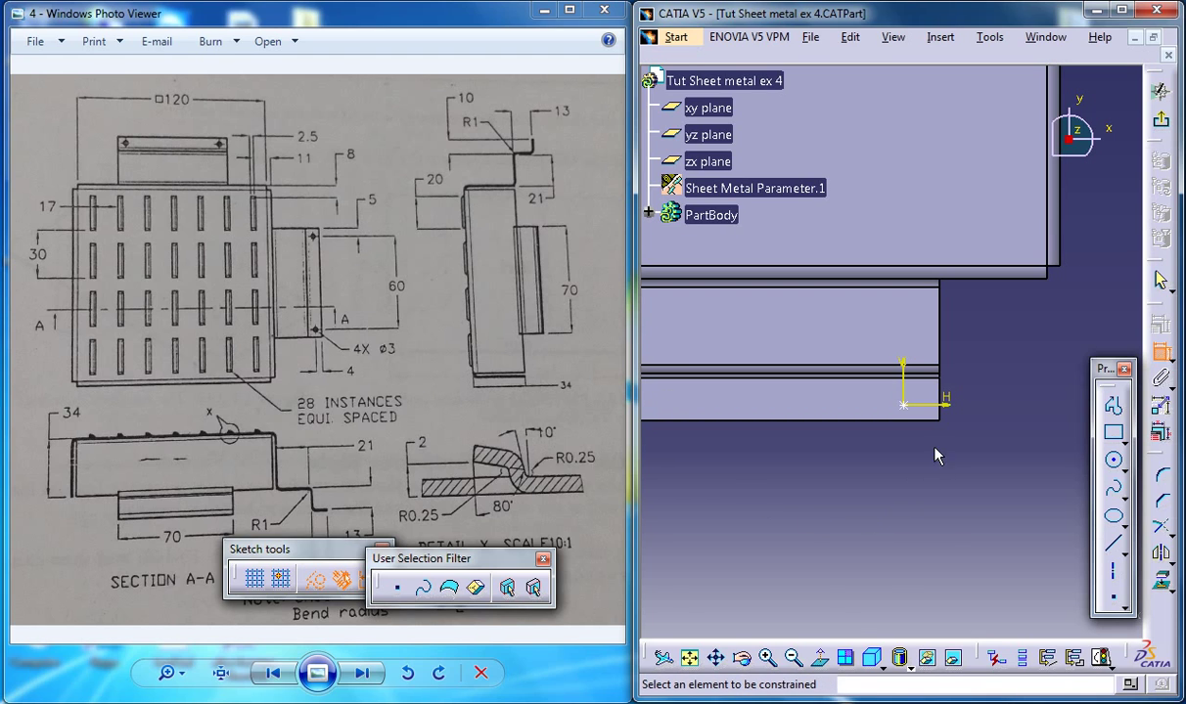
{"action": "left_click", "coordinate": [713, 213]}
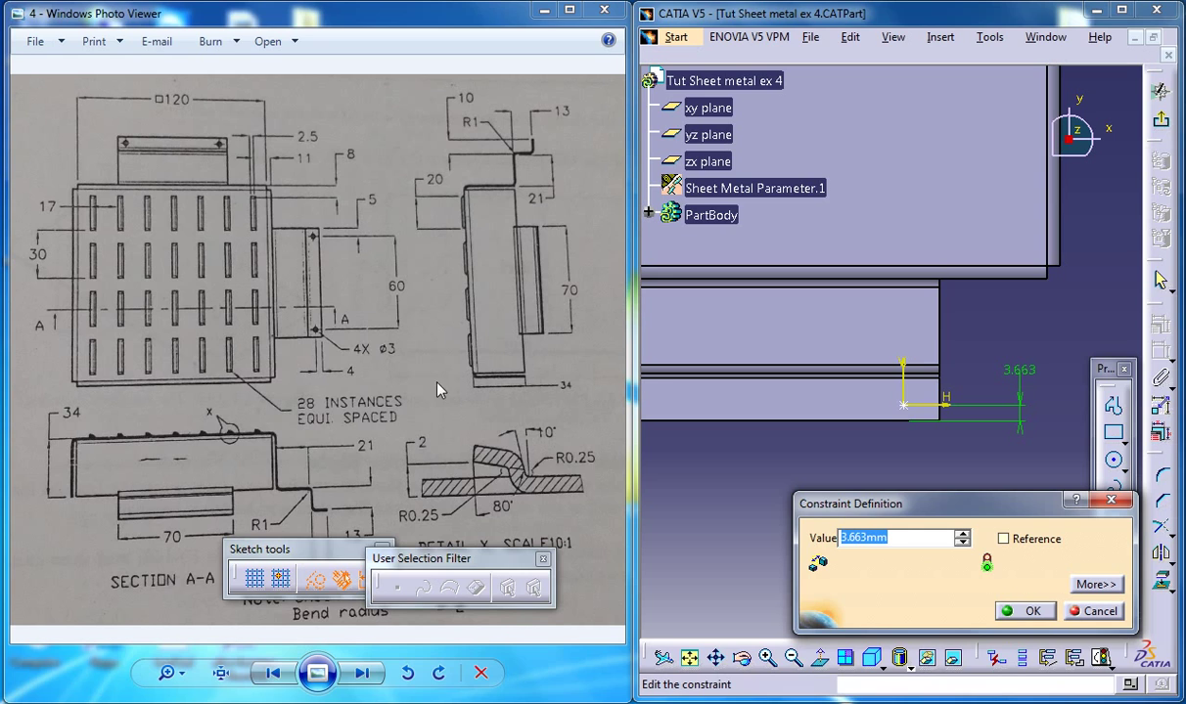
{"action": "type", "text": "4"}
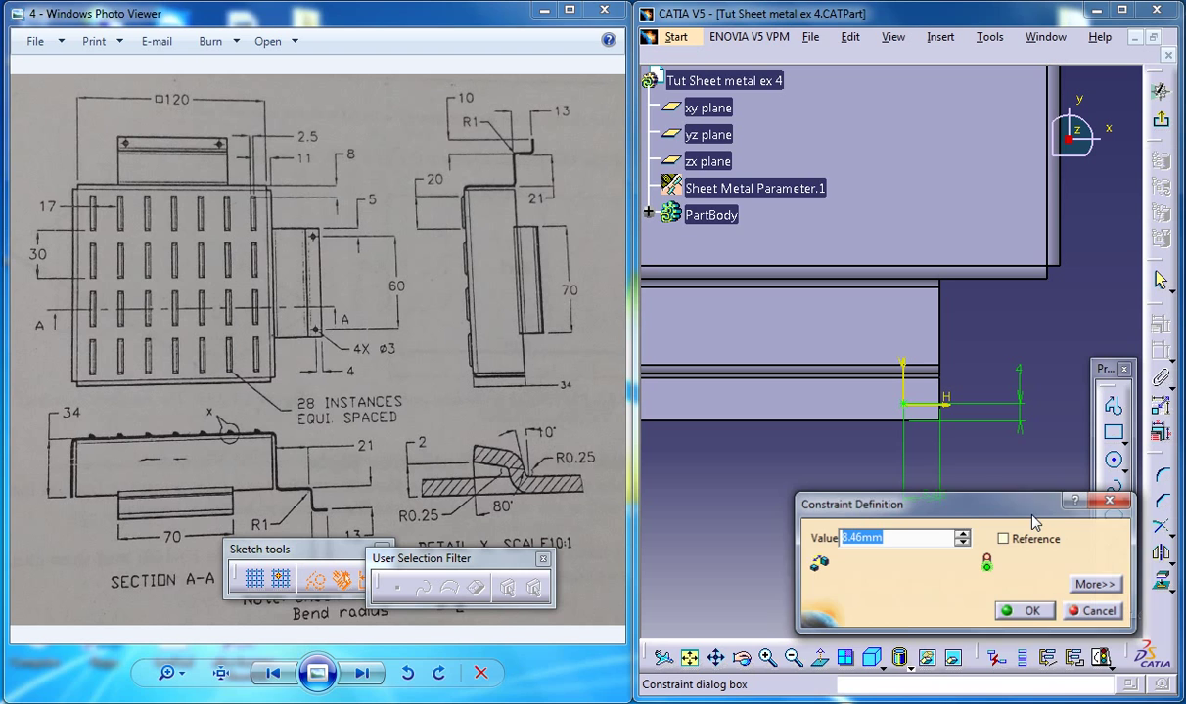
{"action": "type", "text": "5mm"}
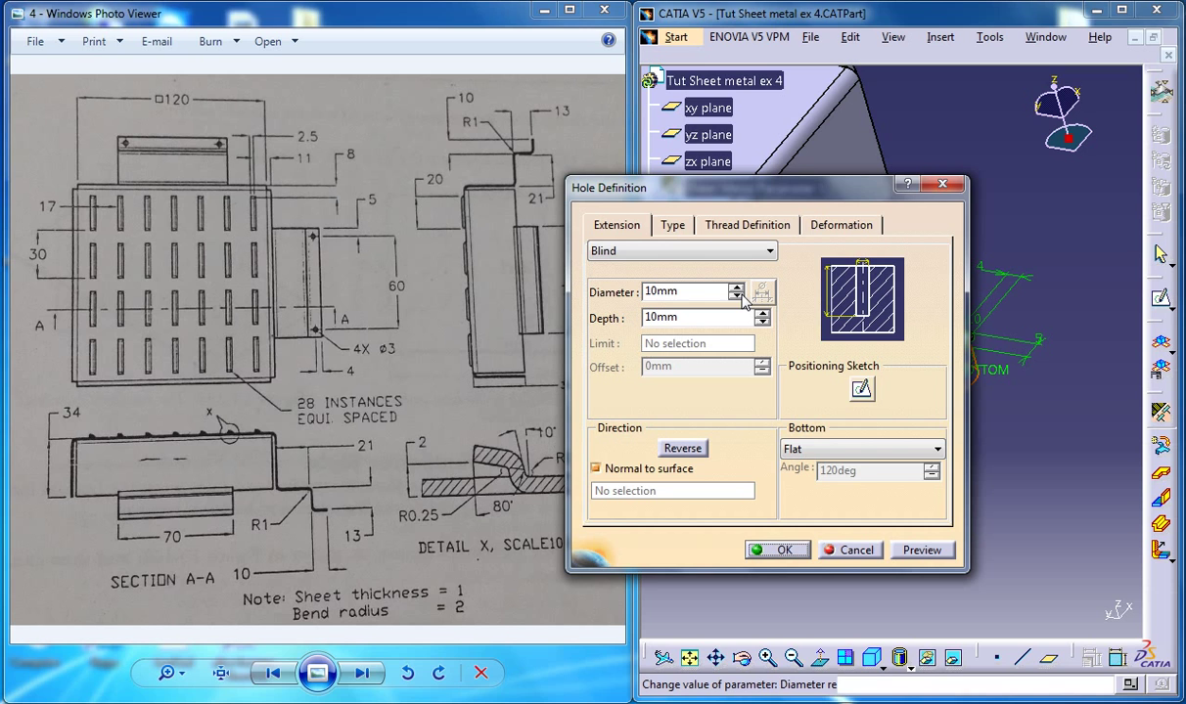
Set the hole diameter to 3 mm with Up To Next extension so it cuts through the flange
{"action": "type", "text": "3mm"}
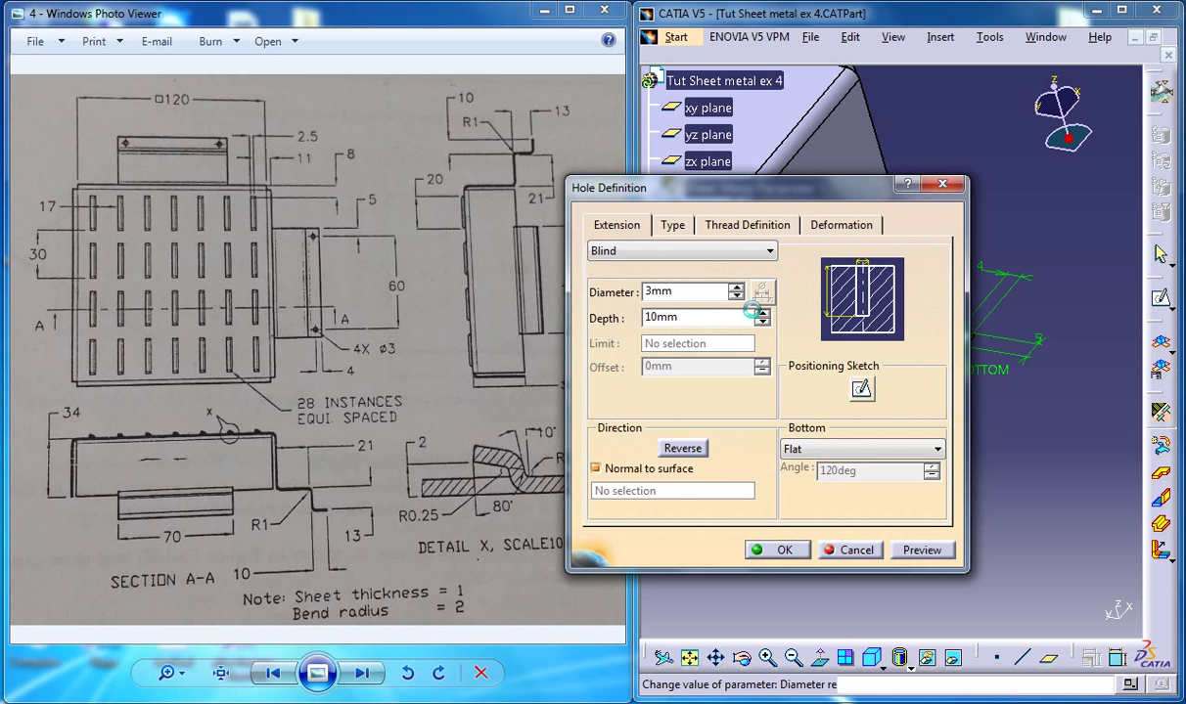
{"action": "left_click_drag", "start_coordinate": [608, 188], "coordinate": [333, 200]}
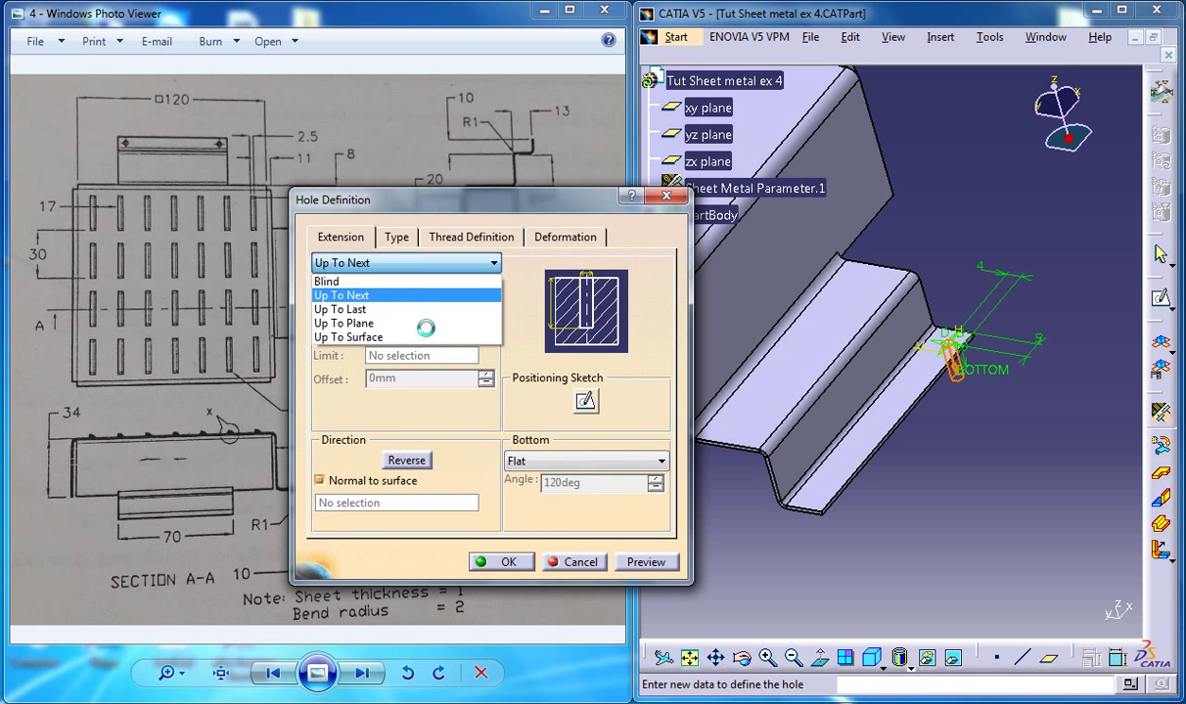
{"action": "left_click", "coordinate": [340, 293]}
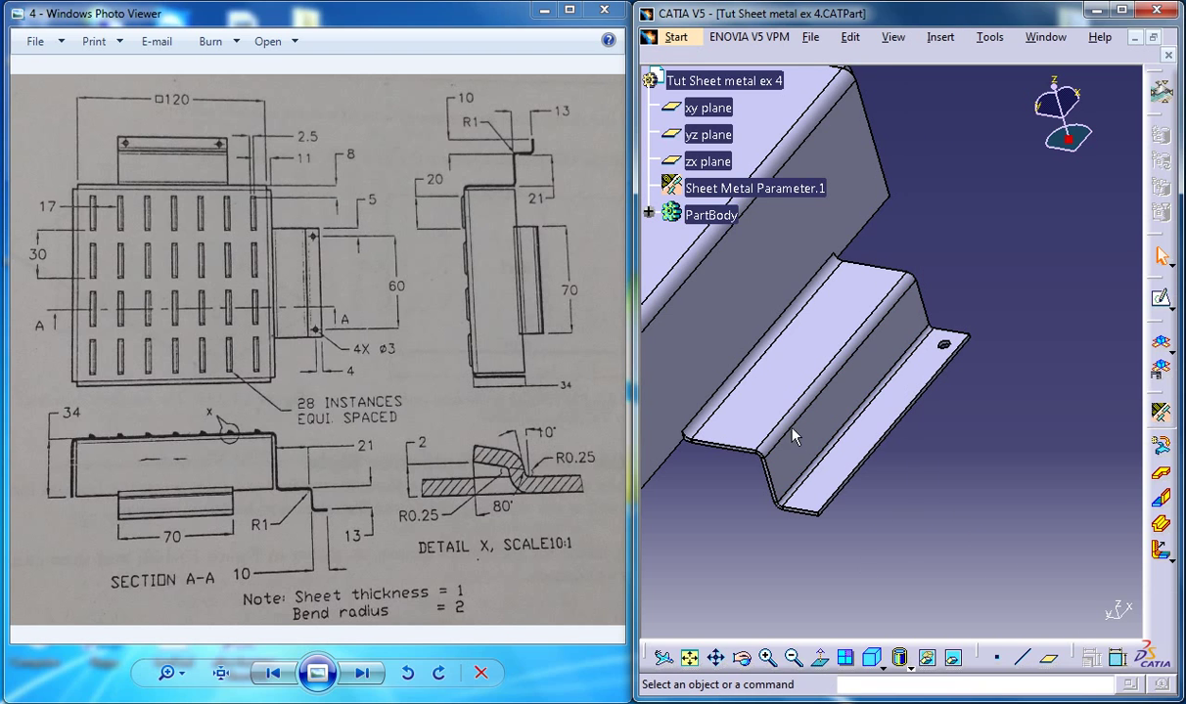
Select Hole.1 and start a rectangular pattern along the flange, flipping its first direction
{"action": "left_click", "coordinate": [648, 214]}
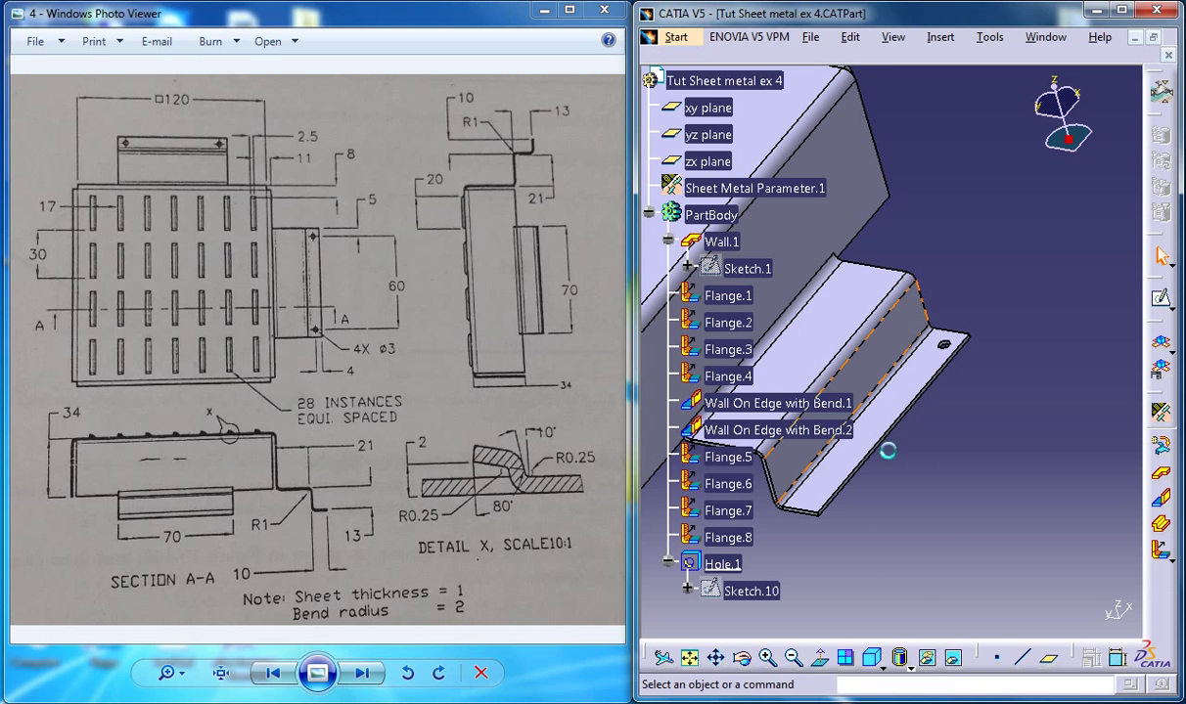
{"action": "left_click", "coordinate": [722, 563]}
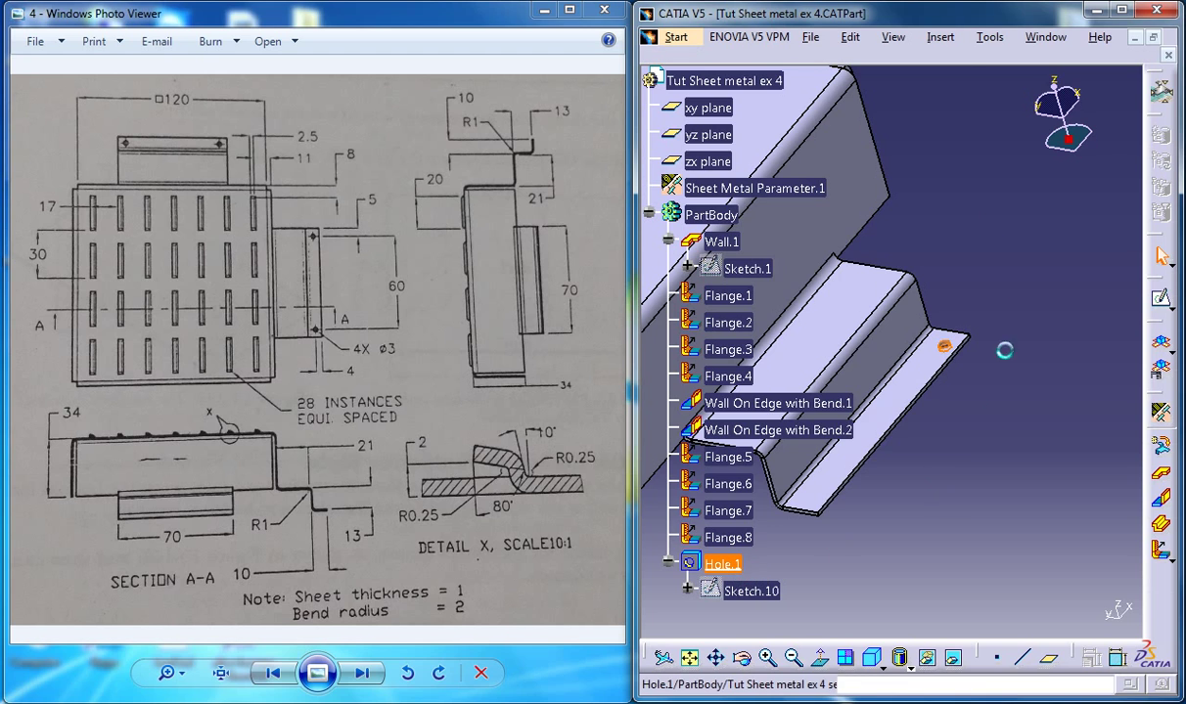
{"action": "left_click", "coordinate": [940, 35]}
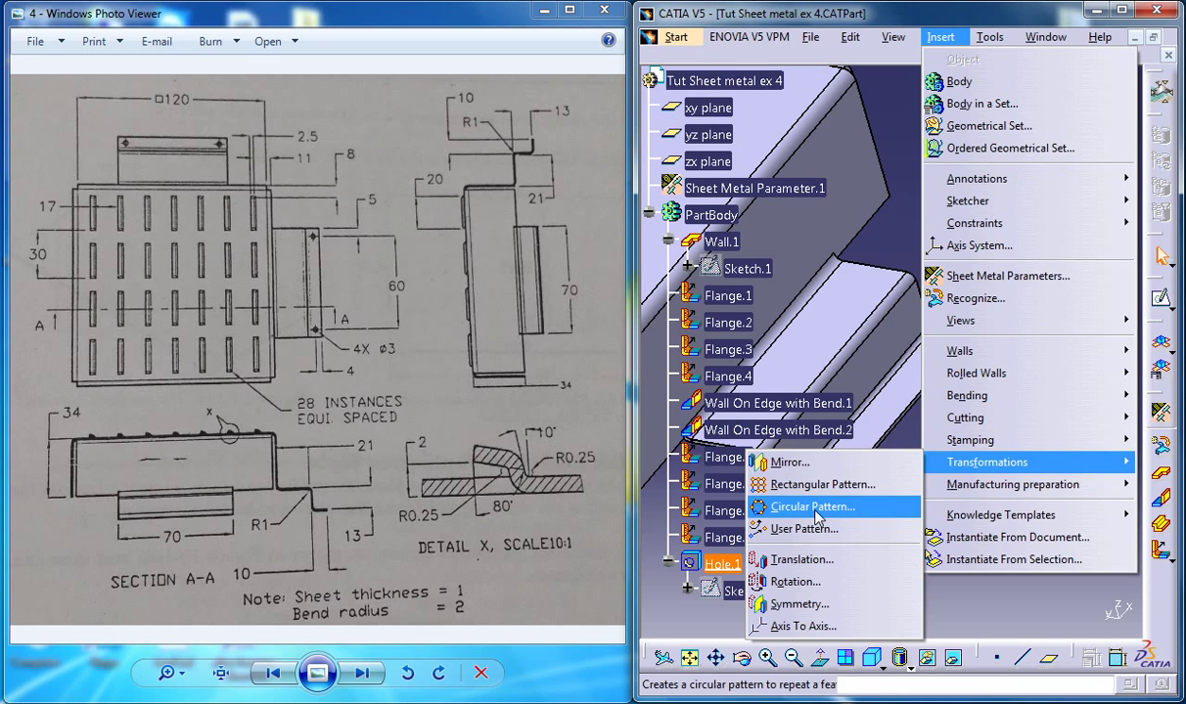
{"action": "left_click", "coordinate": [822, 485]}
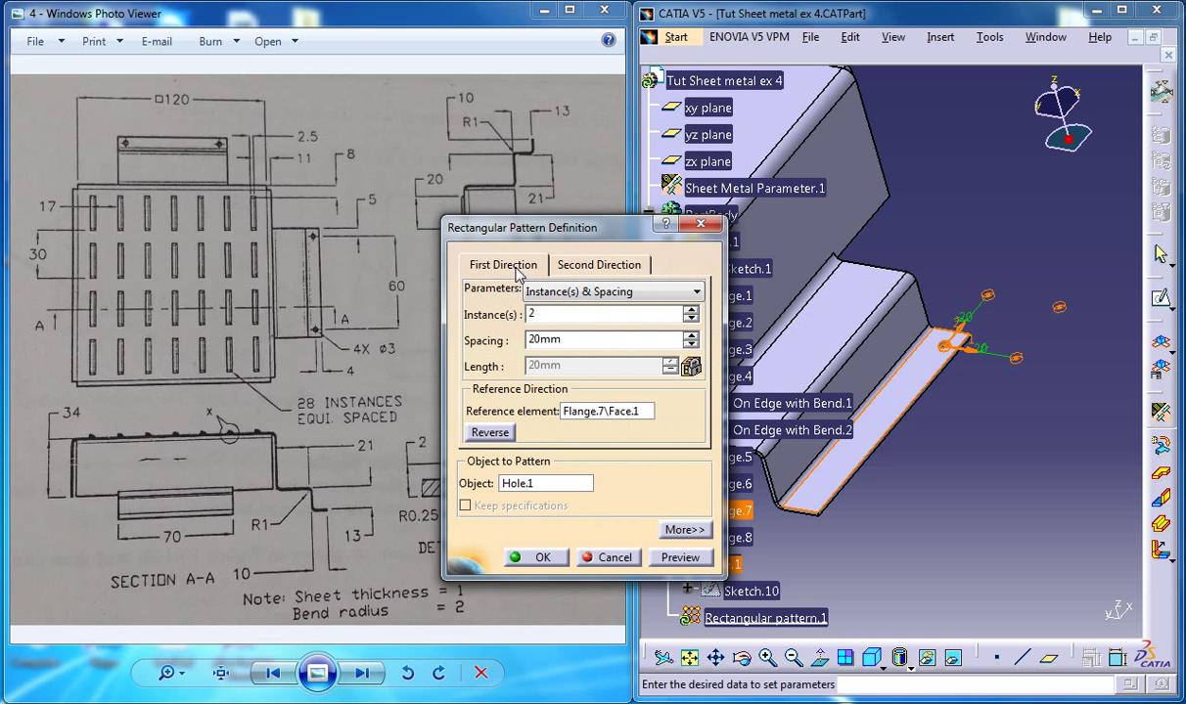
{"action": "left_click", "coordinate": [691, 317]}
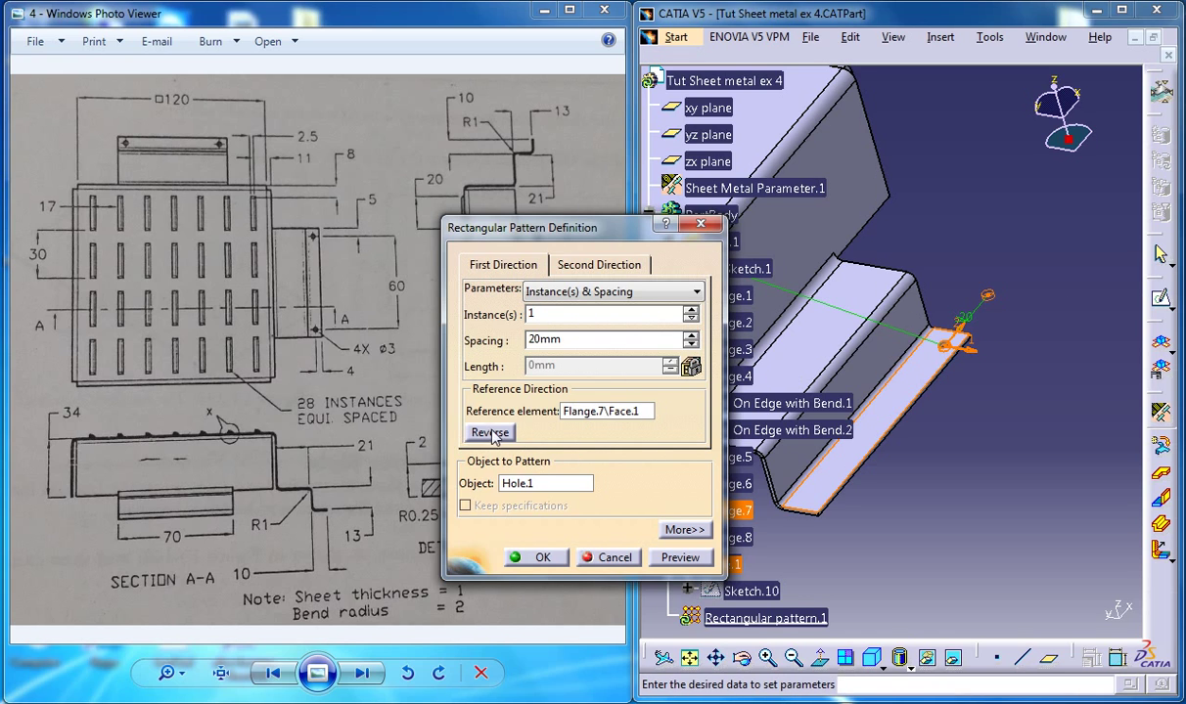
{"action": "left_click", "coordinate": [489, 432]}
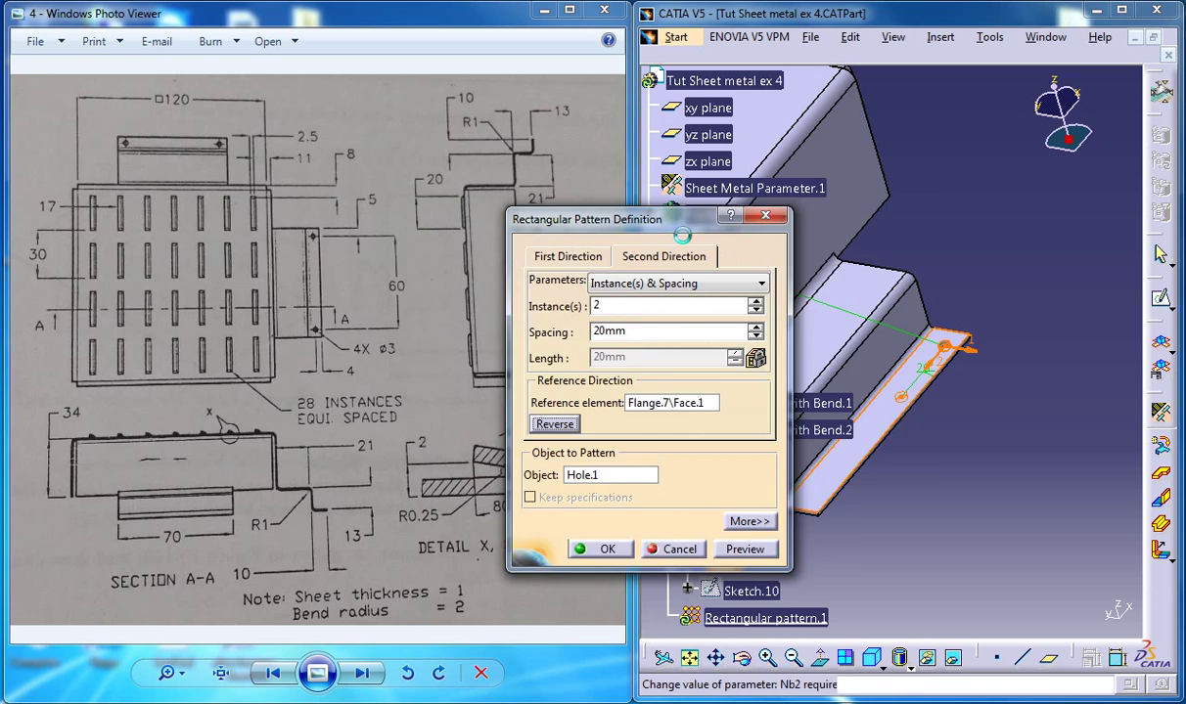
Set the pattern spacing to 60 mm for two instances and apply it
{"action": "left_click_drag", "start_coordinate": [587, 219], "coordinate": [793, 206]}
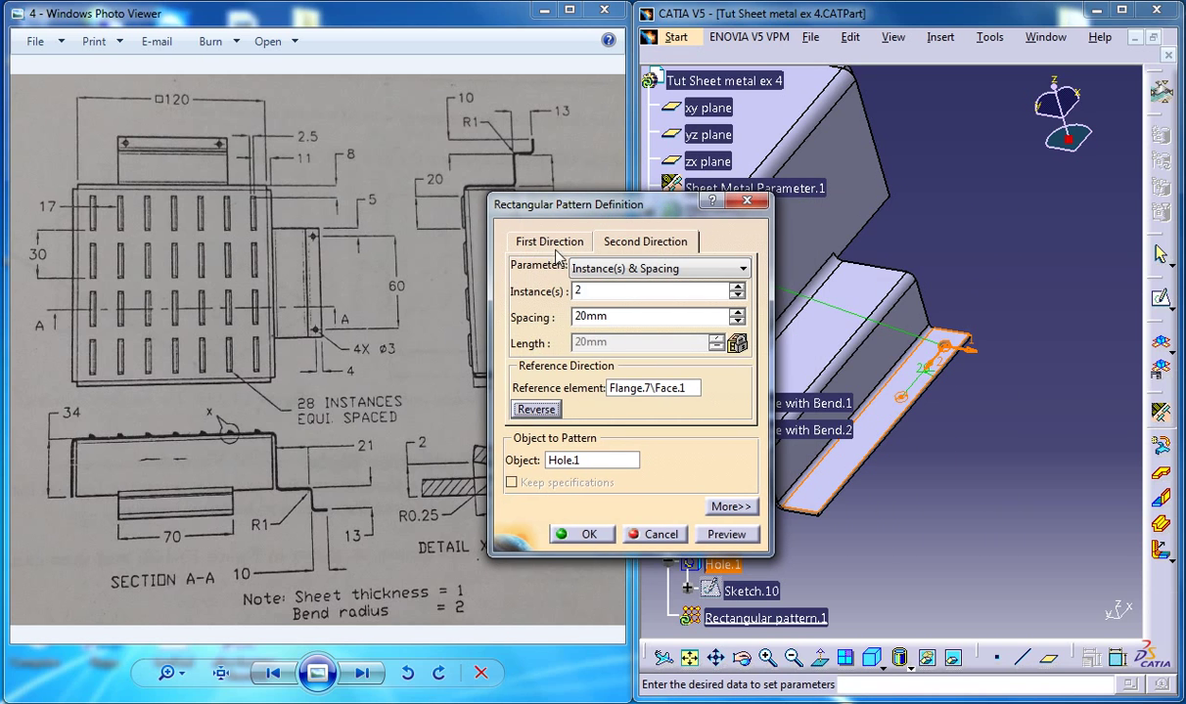
{"action": "left_click", "coordinate": [646, 317]}
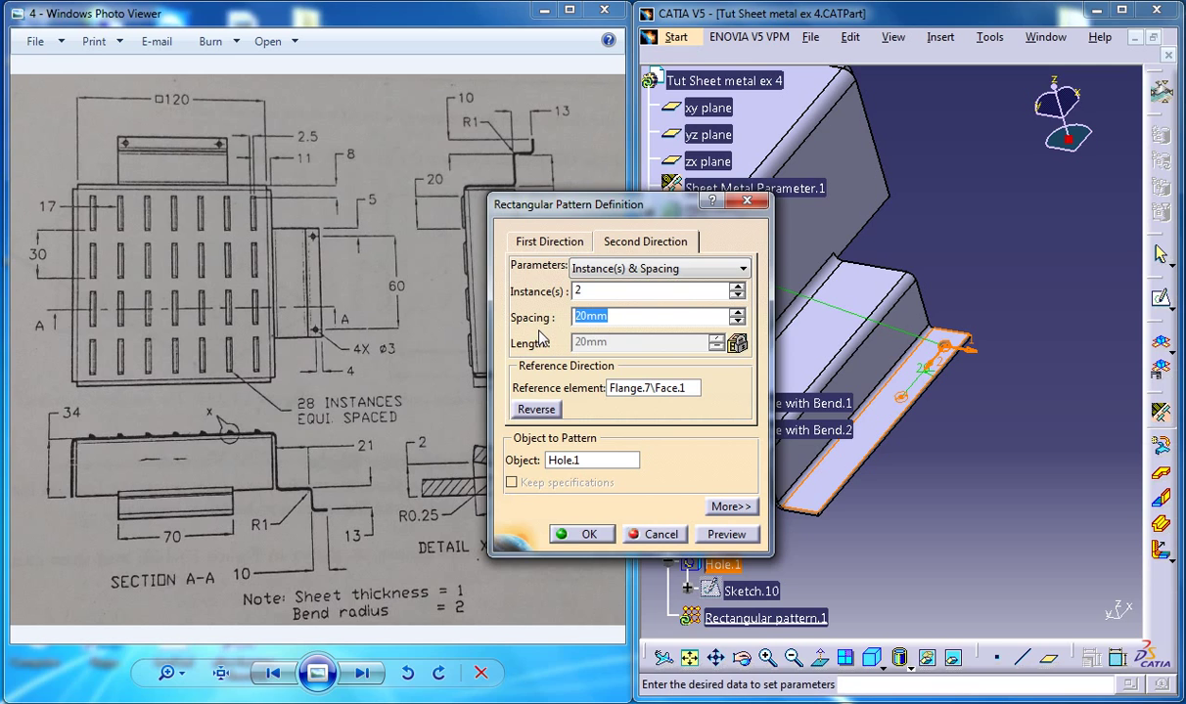
{"action": "type", "text": "60"}
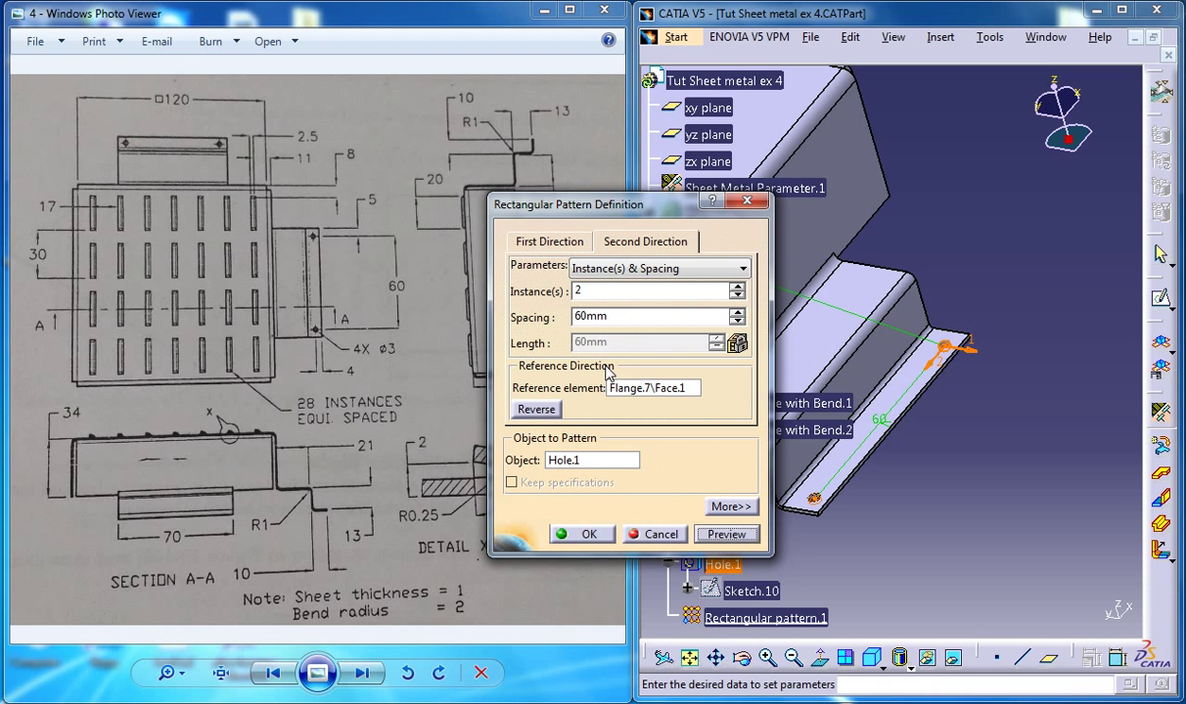
{"action": "left_click", "coordinate": [587, 535]}
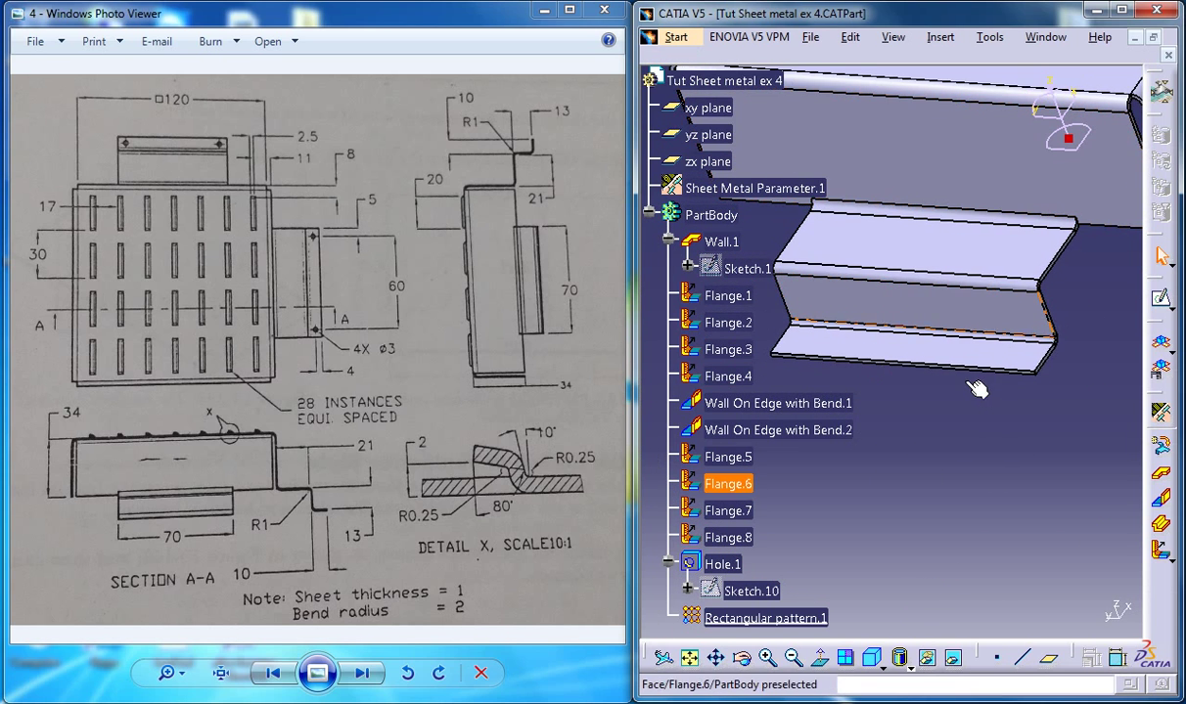
Start a hole on the other bottom flange and set its centre position dimensions to 5 mm and 4 mm
{"action": "left_click", "coordinate": [939, 35]}
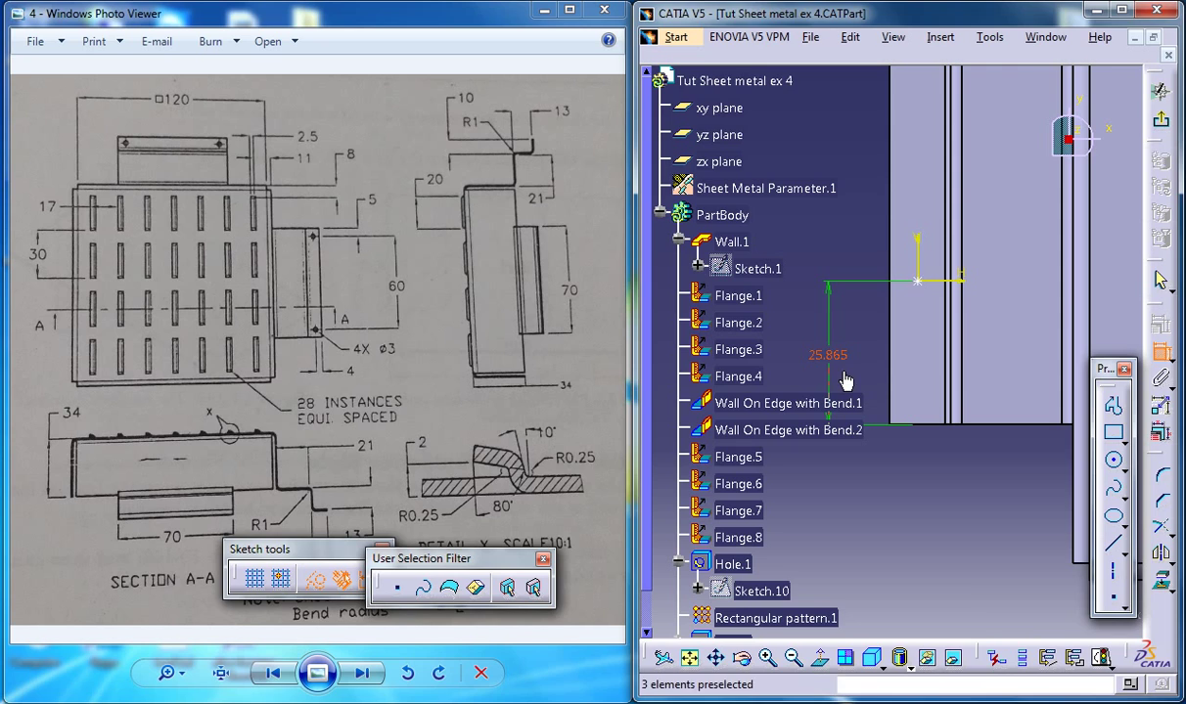
{"action": "double_click", "coordinate": [828, 355]}
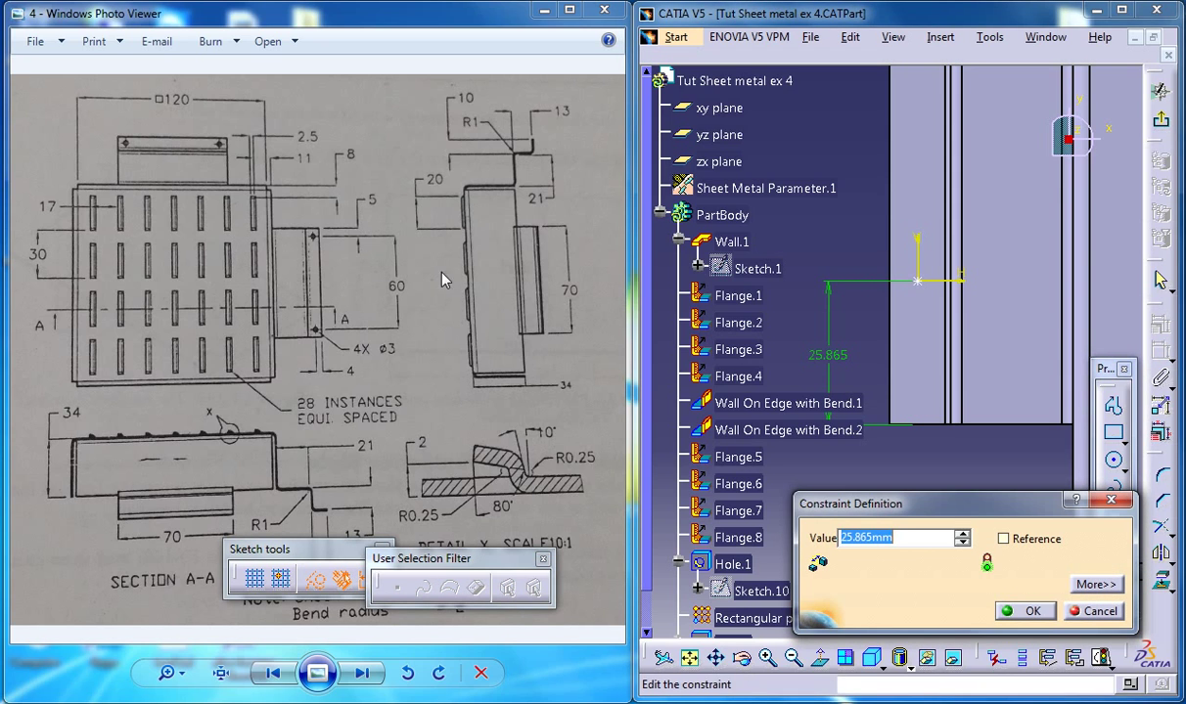
{"action": "type", "text": "5"}
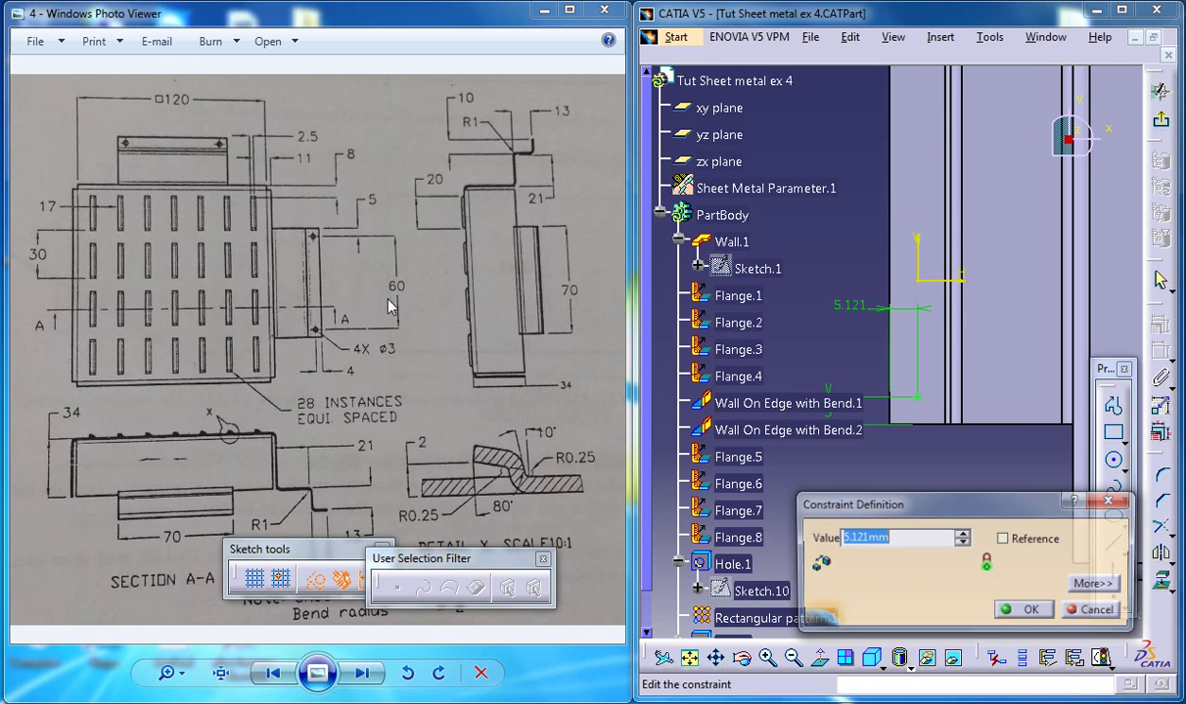
{"action": "type", "text": "4"}
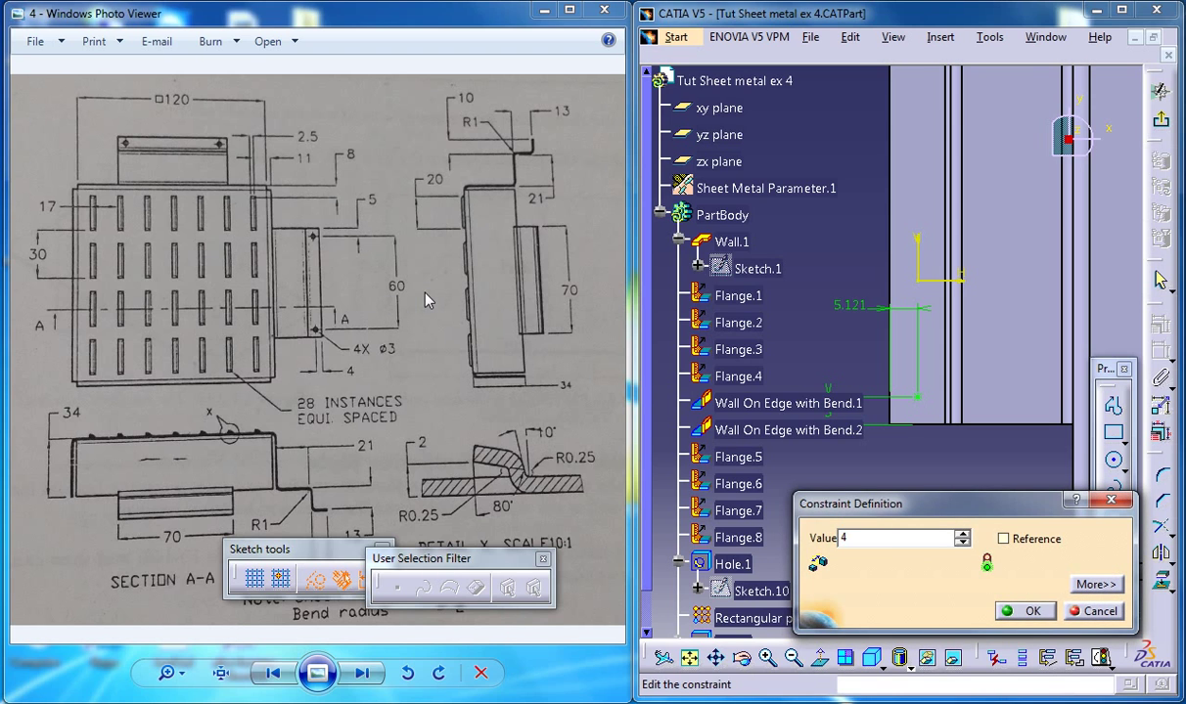
{"action": "left_click", "coordinate": [1025, 611]}
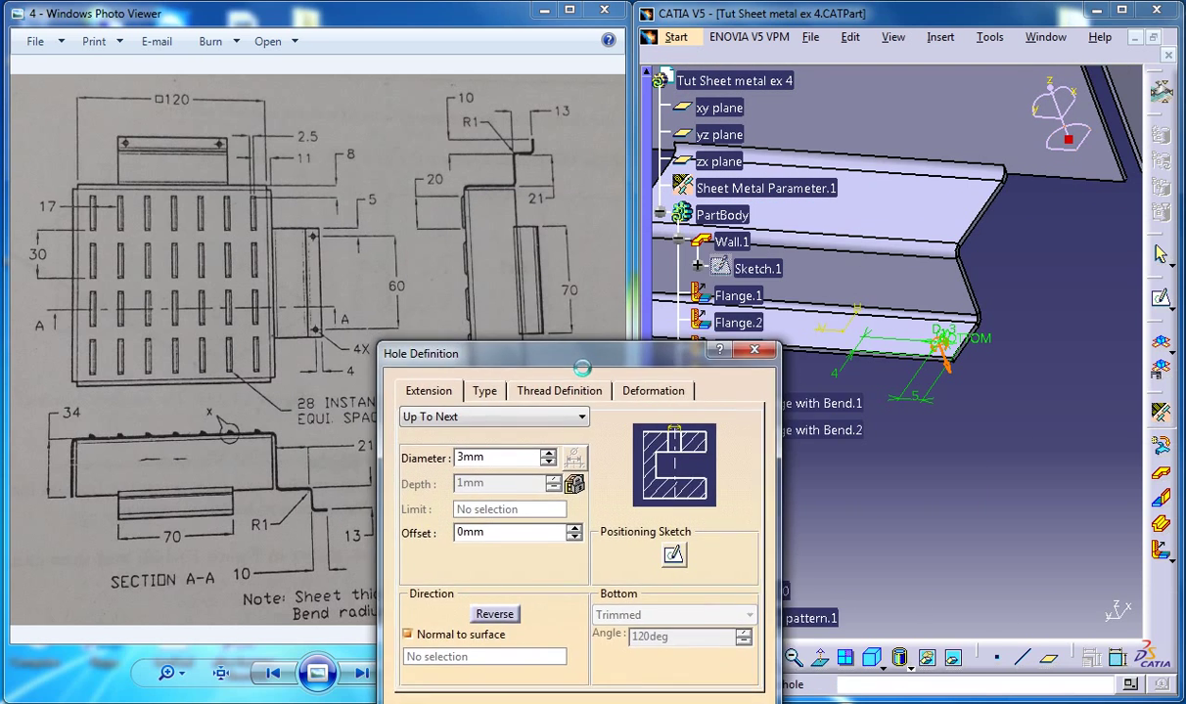
Create Hole.2 with 3 mm diameter, cut Up To Next on the other flange
{"action": "left_click_drag", "start_coordinate": [420, 352], "coordinate": [489, 206]}
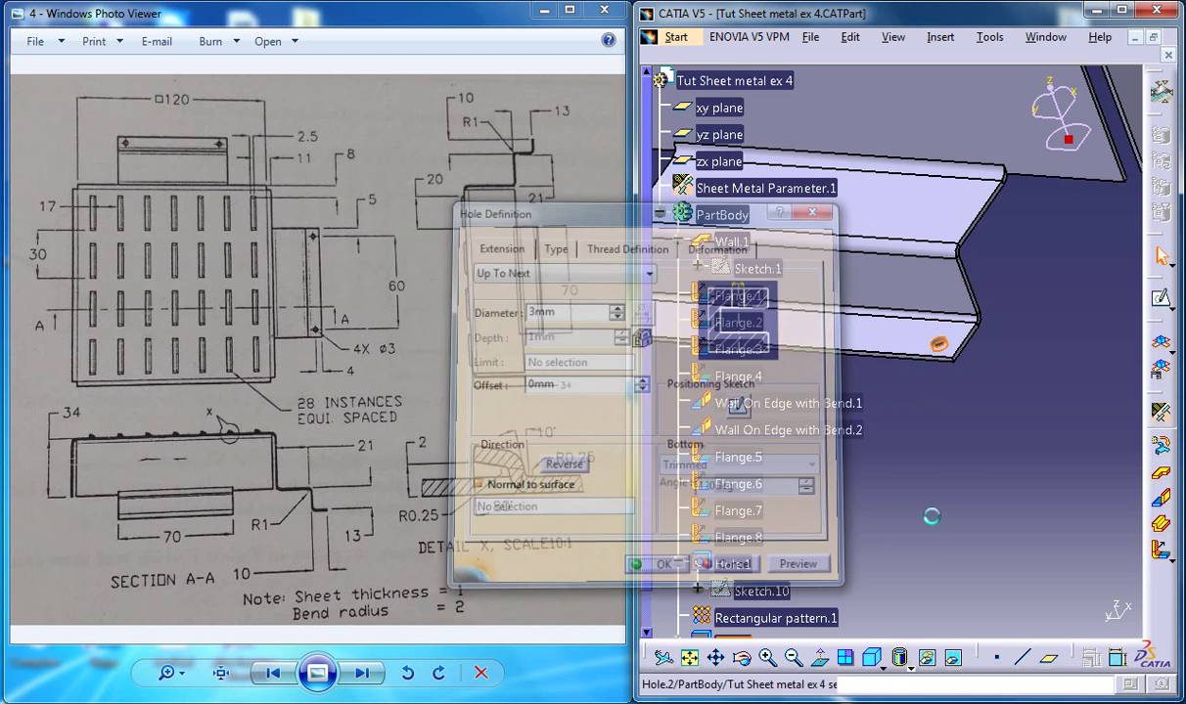
{"action": "left_click", "coordinate": [654, 564]}
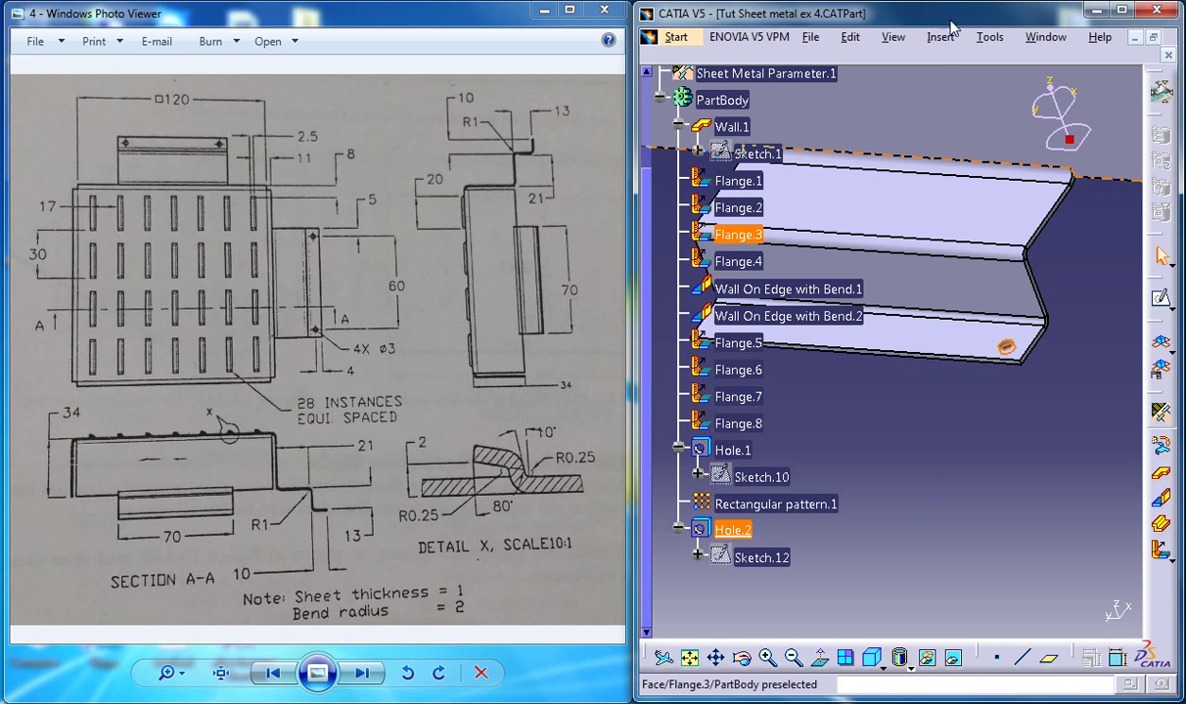
Pattern Hole.2 rectangularly into two instances 60 mm apart along the Flange.8 face
{"action": "left_click", "coordinate": [941, 35]}
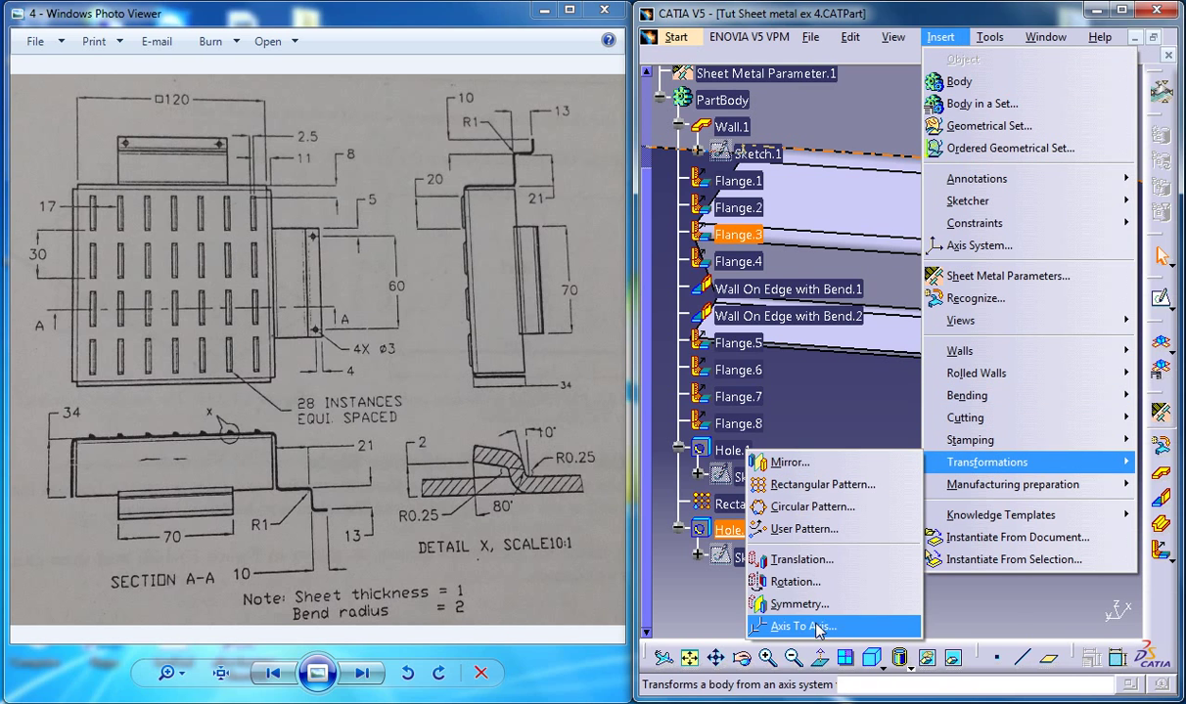
{"action": "left_click", "coordinate": [822, 485]}
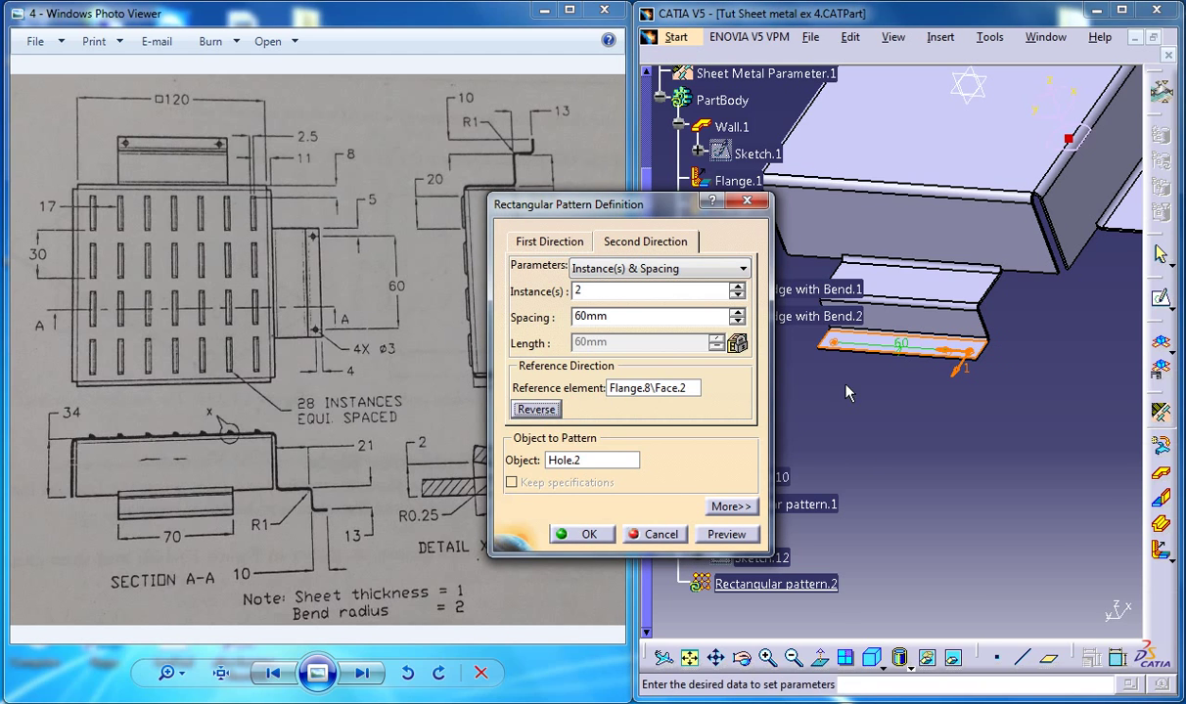
{"action": "left_click", "coordinate": [536, 409]}
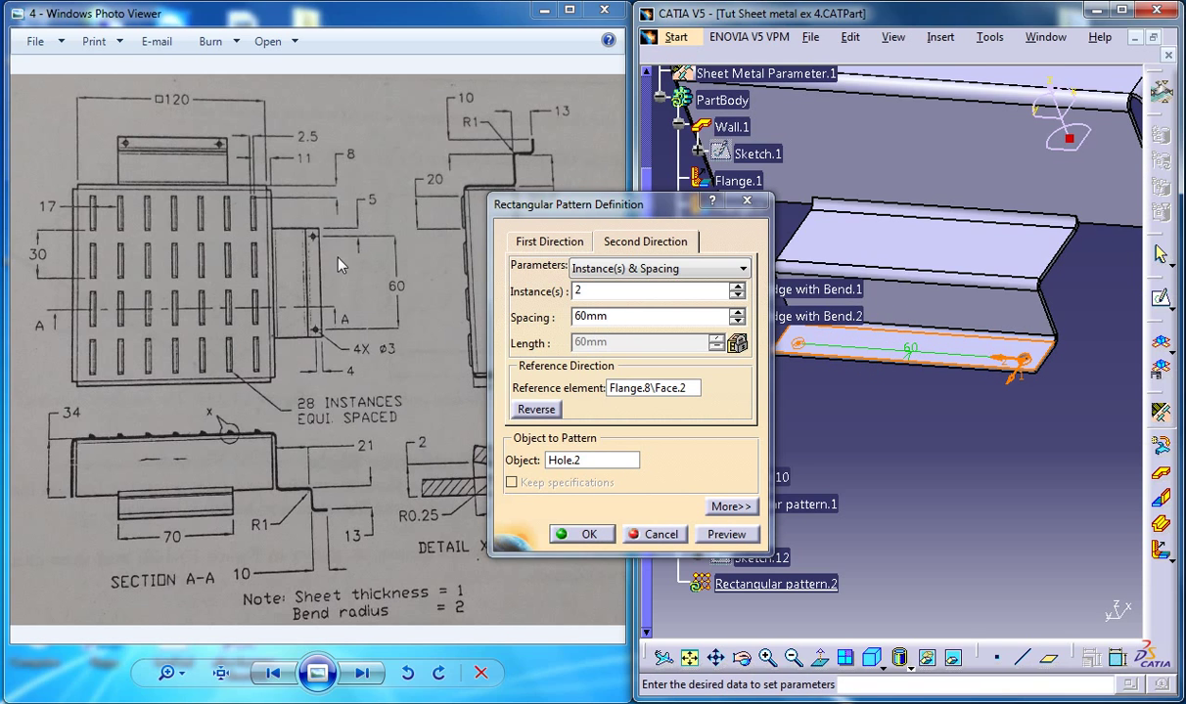
{"action": "left_click", "coordinate": [587, 535]}
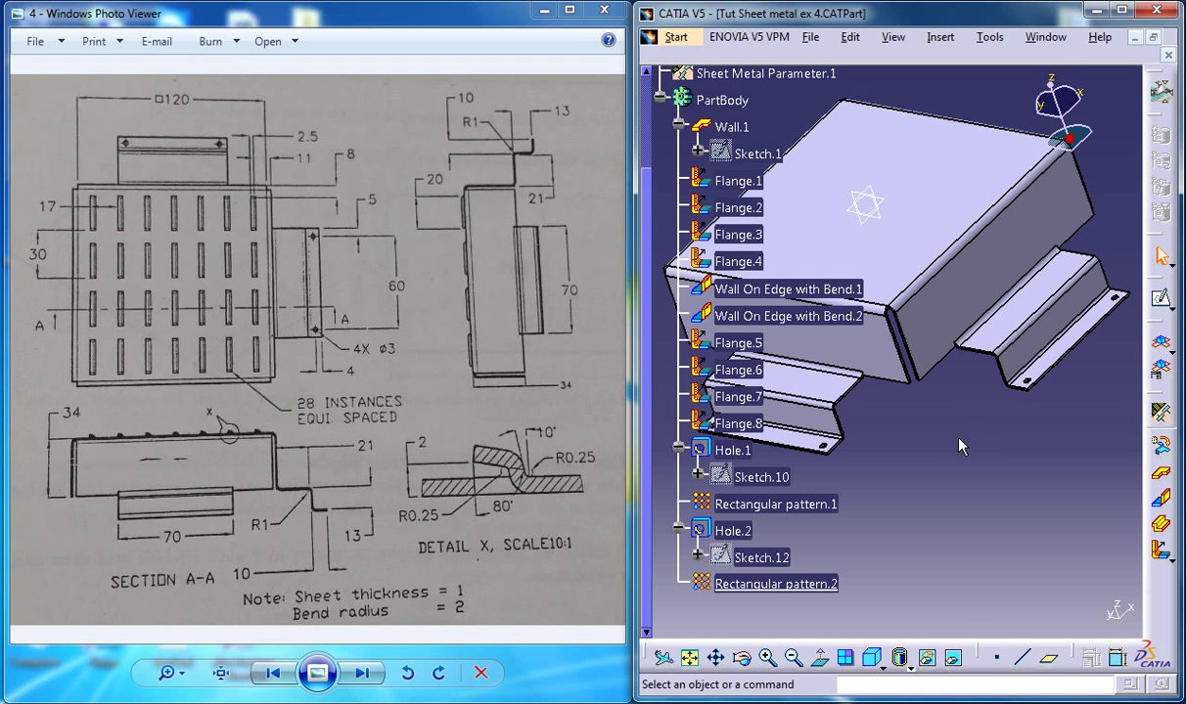
{"action": "mouse_move", "coordinate": [982, 270]}
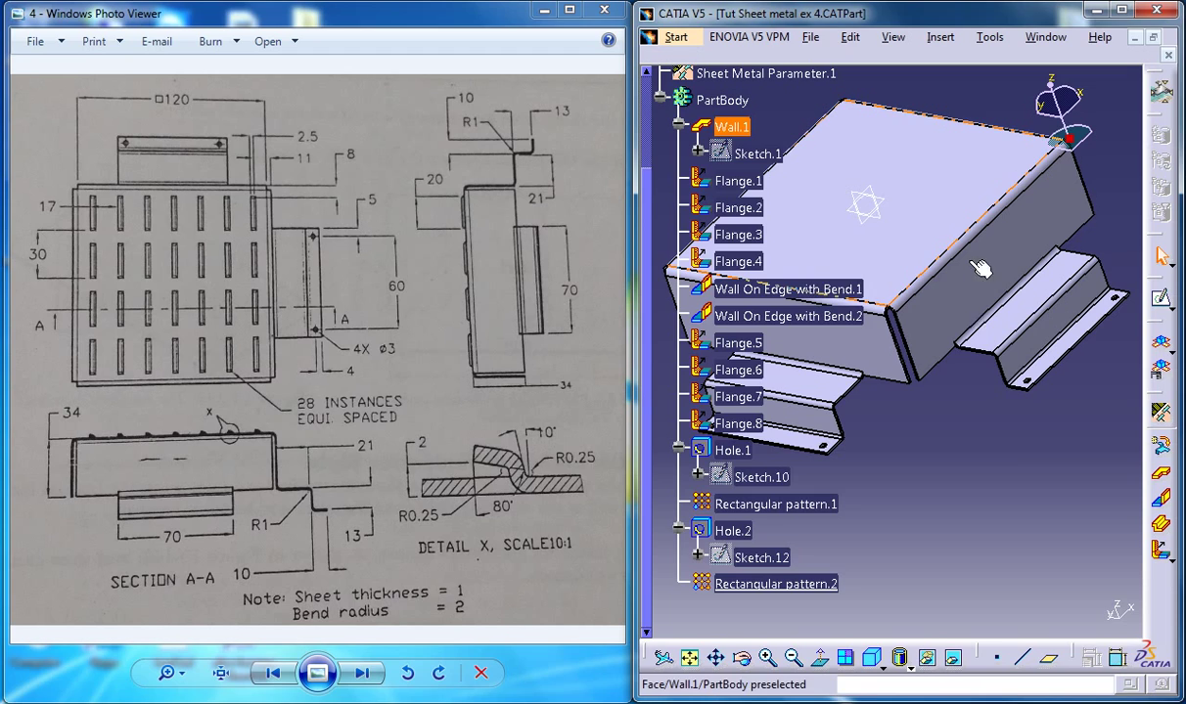